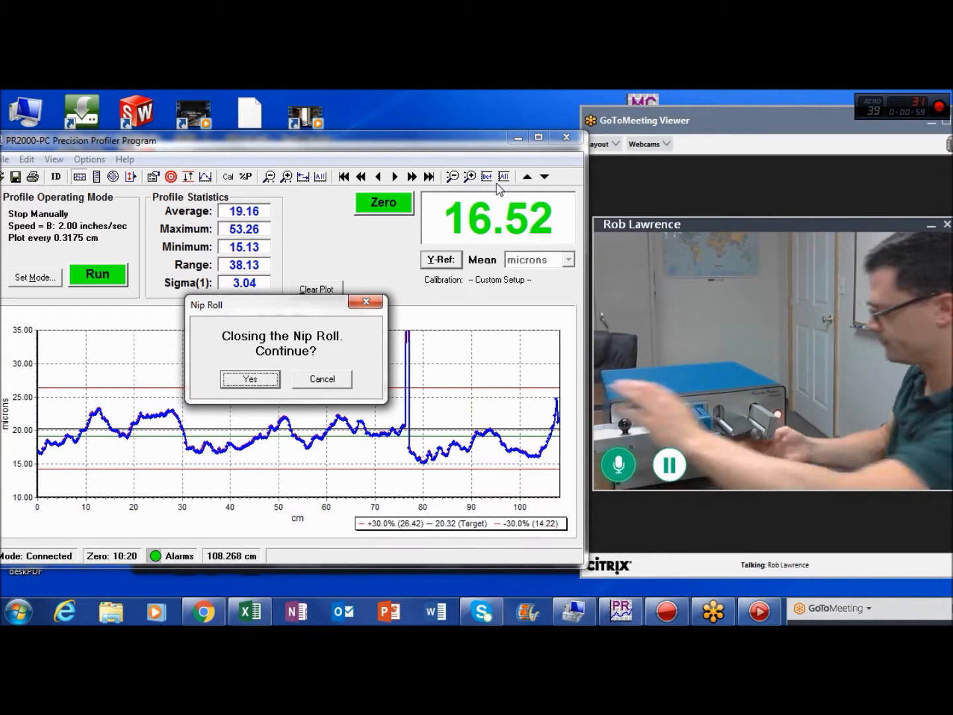
Confirm 'Closing the Nip Roll. Continue?' with Yes so the profile run completes to ~110 cm.
click(250, 379)
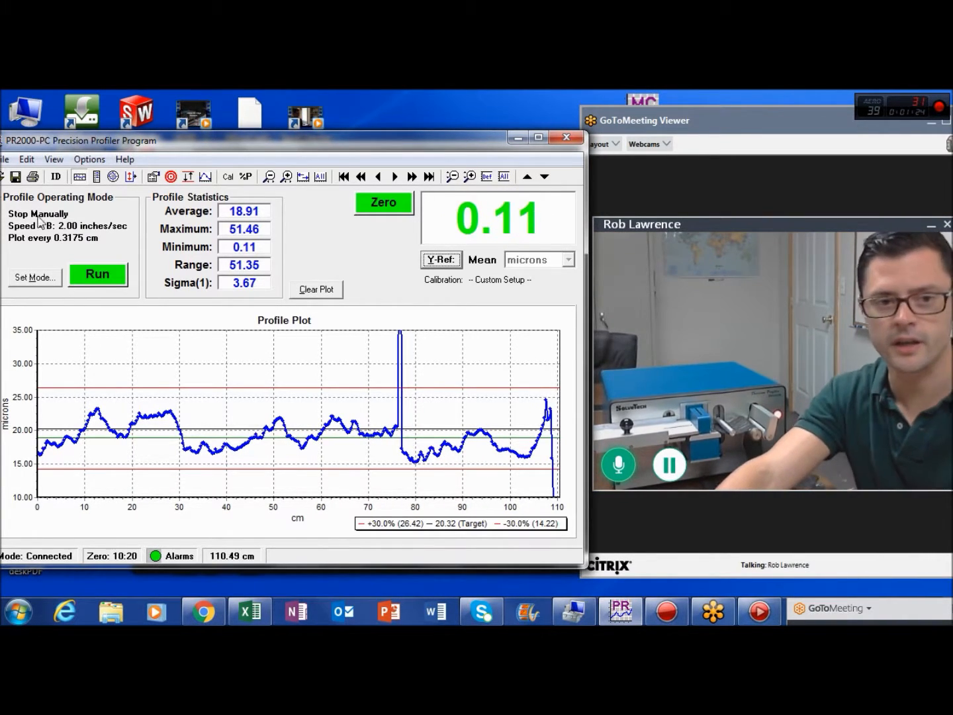
Overlay the earlier run in red via Open for Overlay and shift the zoomed thickness range lower.
click(6, 159)
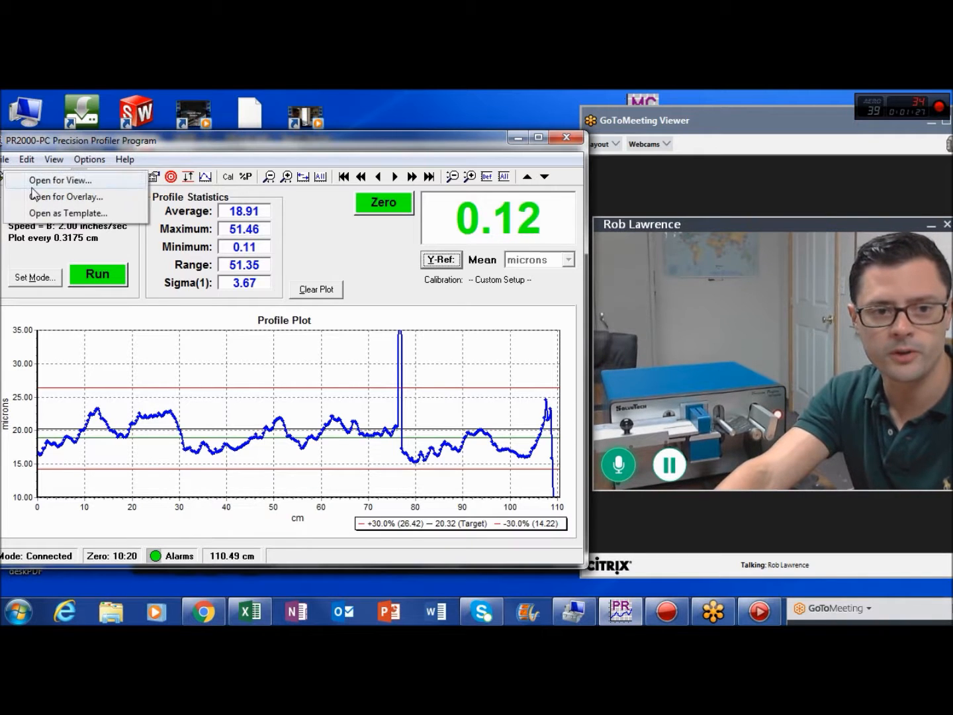
click(66, 196)
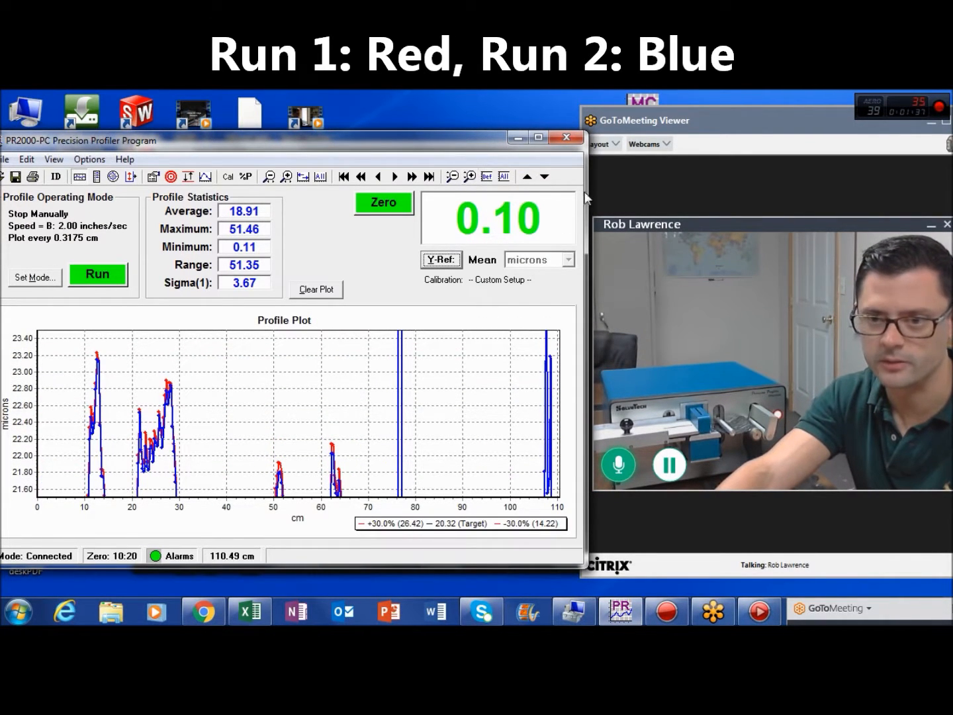
click(546, 176)
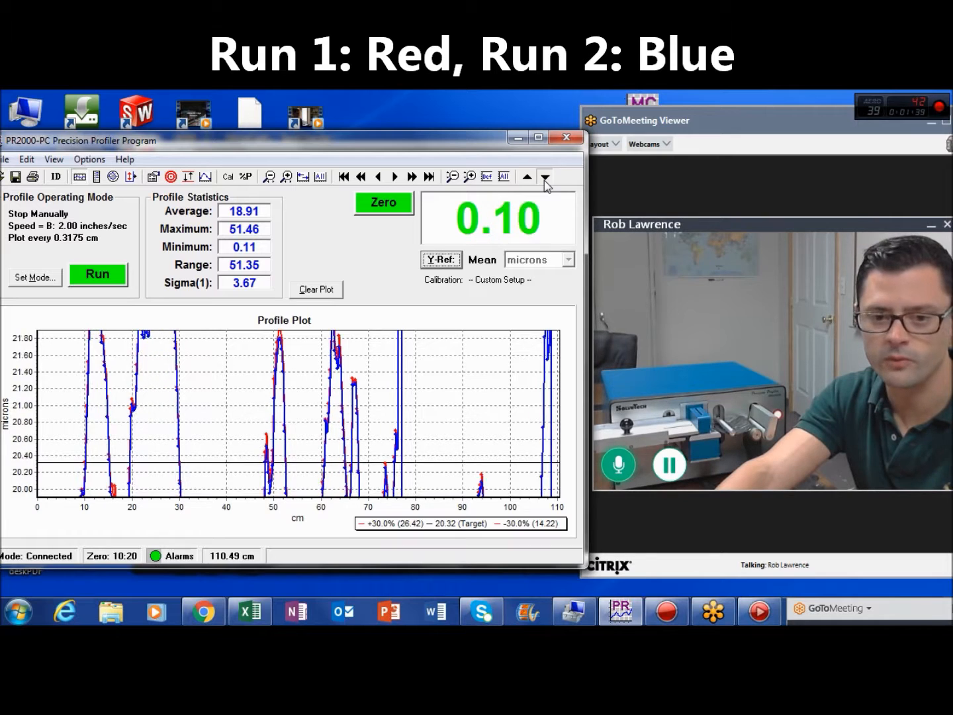